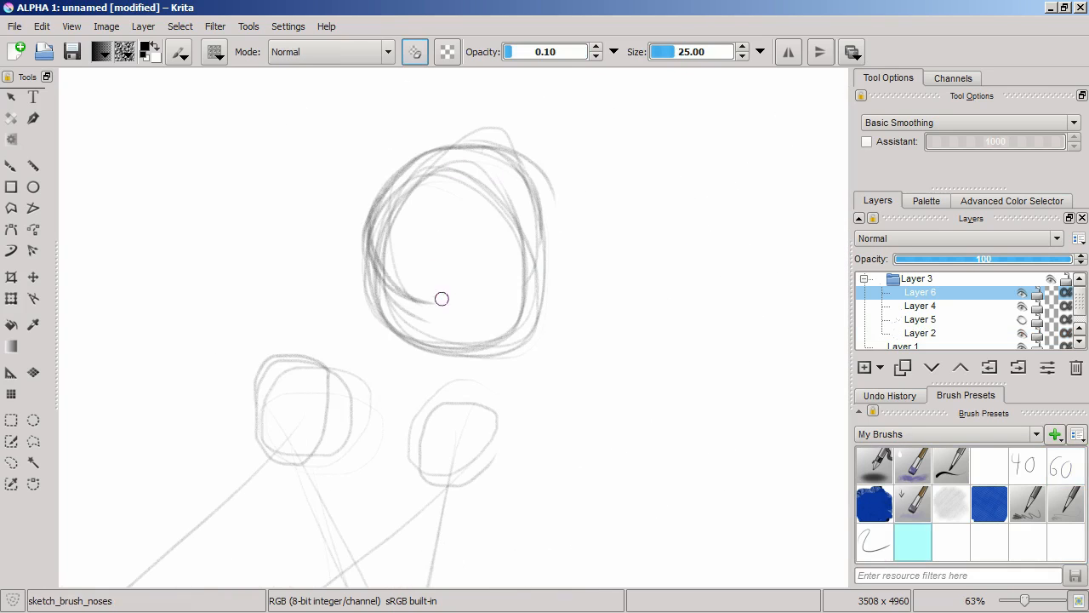
Draw light guide strokes for the outstretched arm reaching toward the lower left
left_click_drag(442, 298, 531, 198)
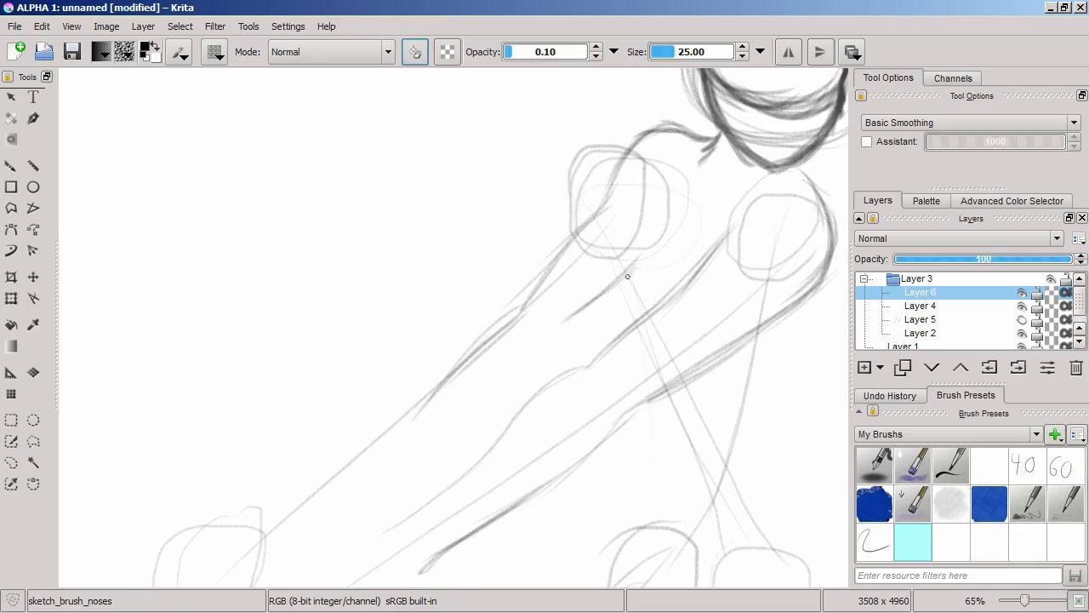
Sketch the finger shapes at the wrist, then go over the arm lines with darker strokes
left_click(1065, 463)
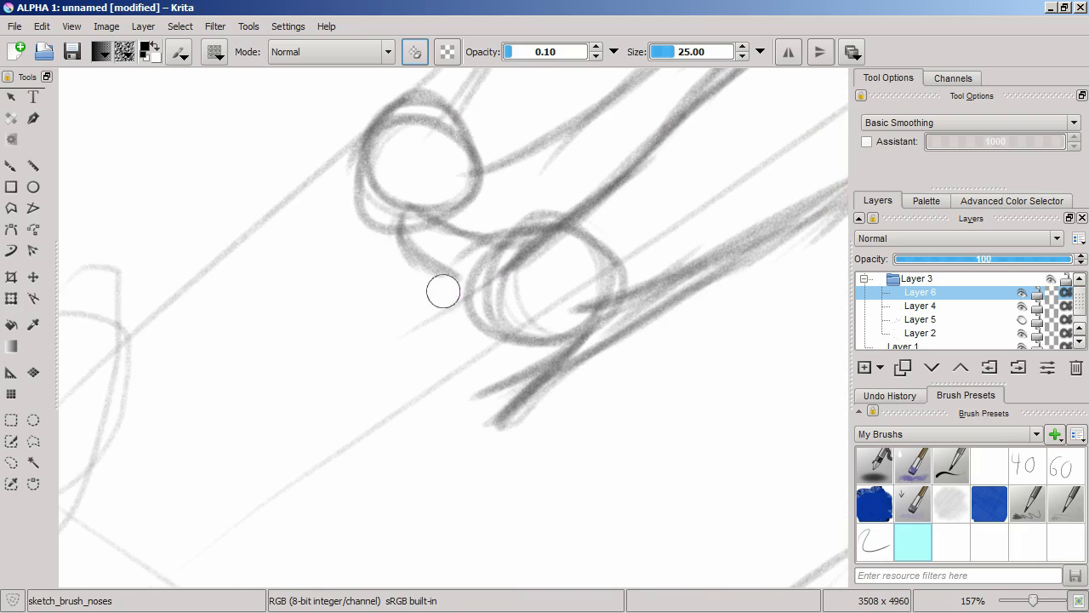
left_click_drag(443, 291, 415, 417)
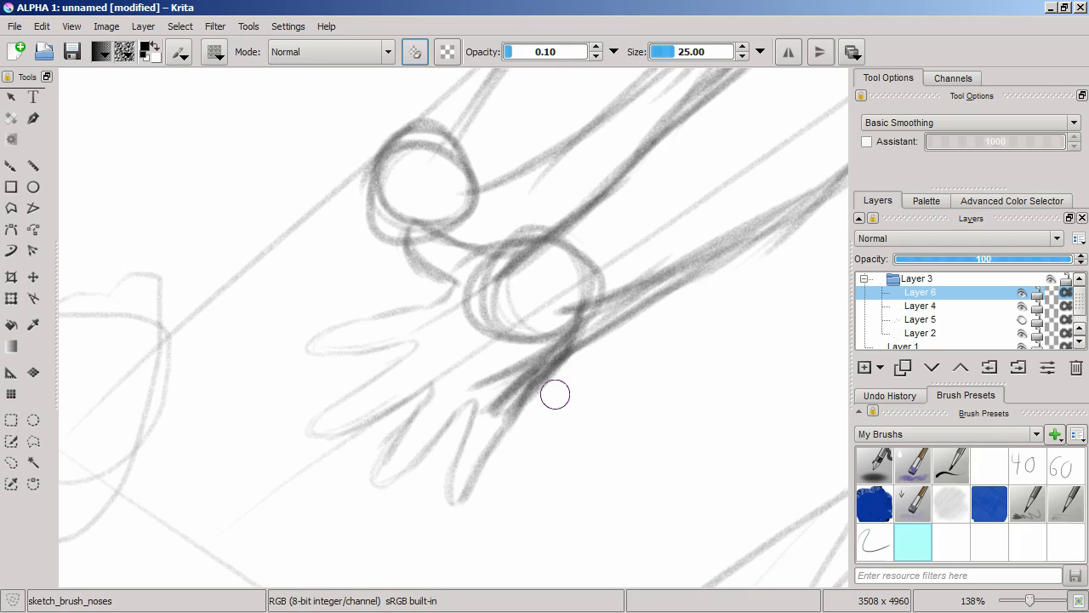
left_click(1065, 466)
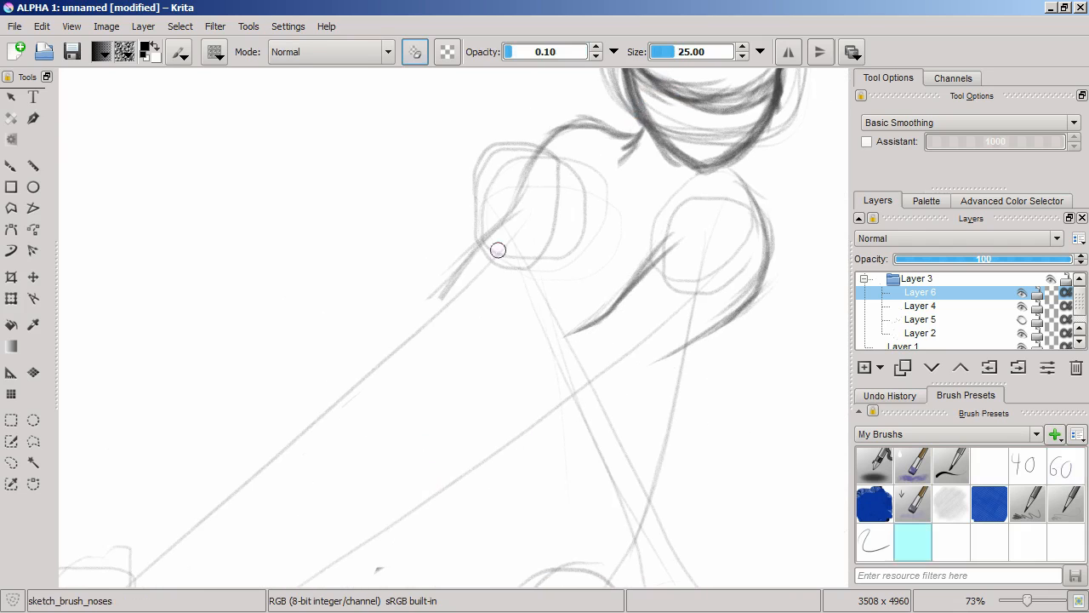
left_click_drag(497, 248, 354, 439)
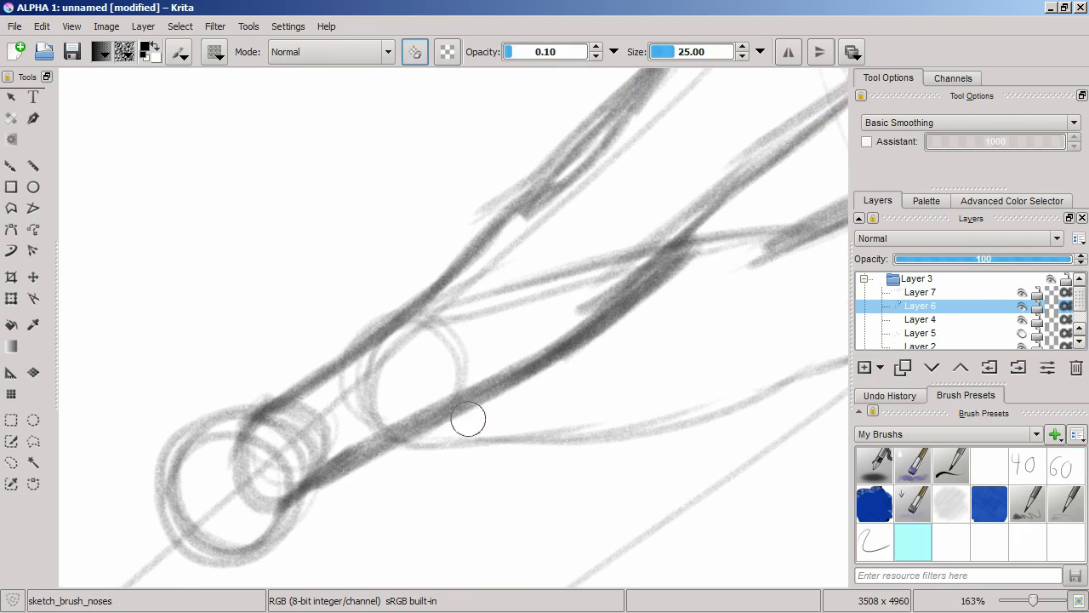
Switch layers and redraw the forearm contour with firmer, cleaner strokes
left_click(919, 293)
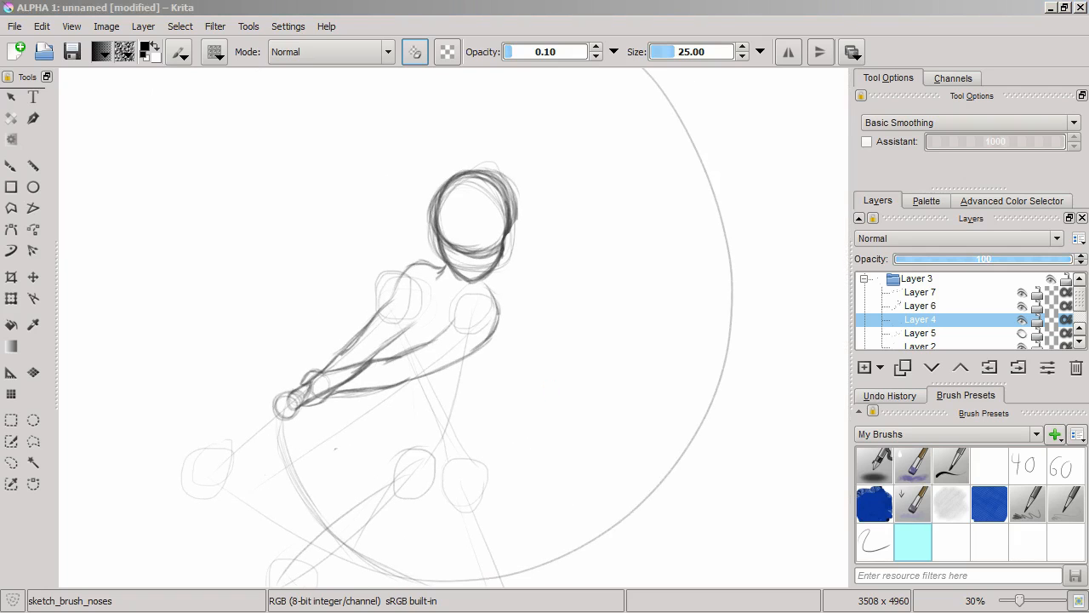
mouse_move(626, 300)
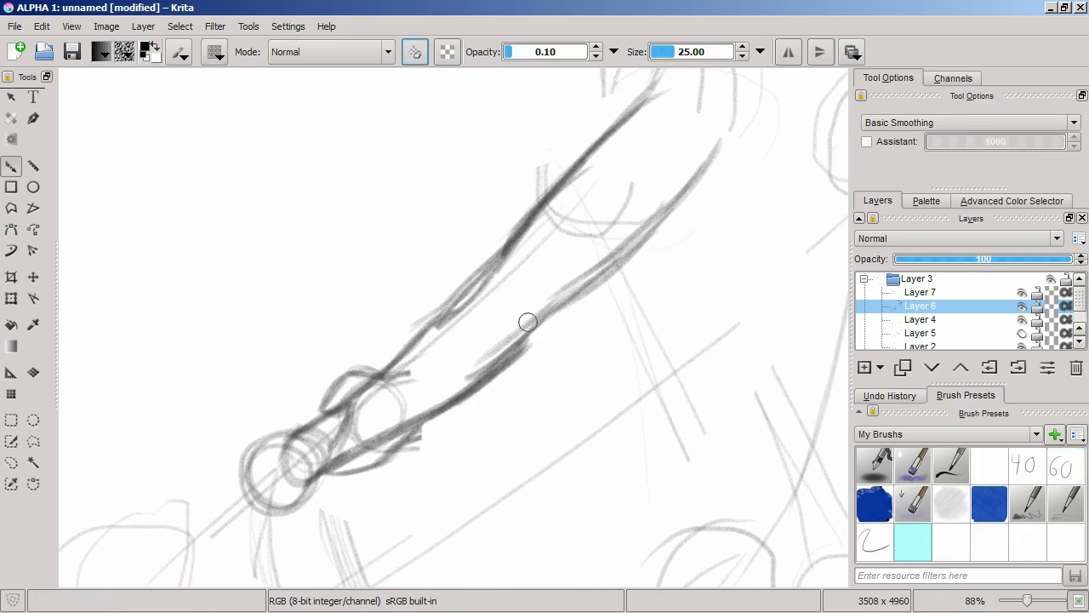
left_click_drag(528, 322, 645, 343)
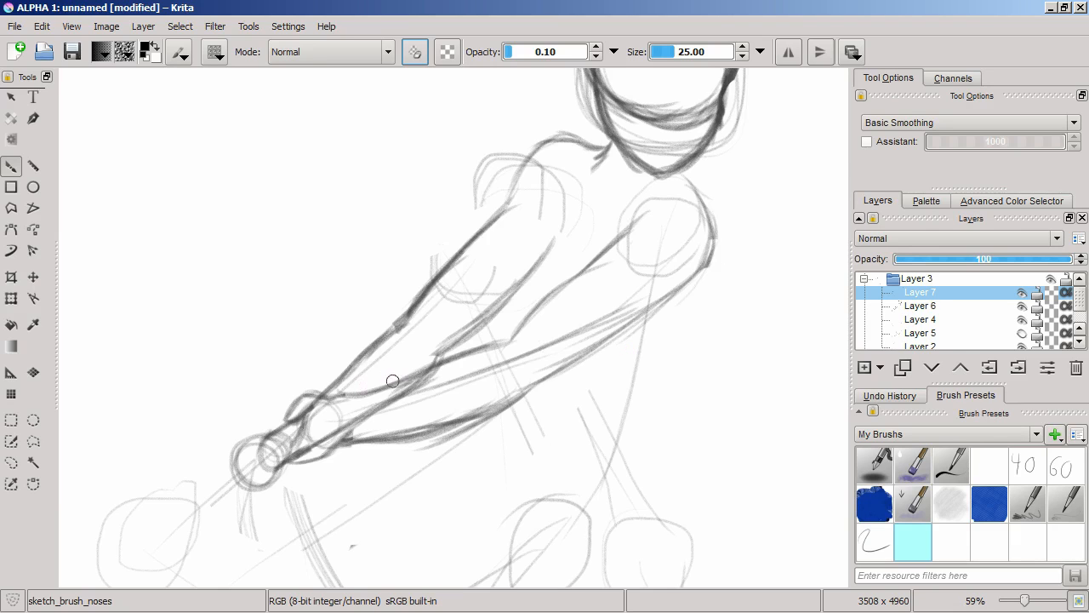
Ink the wrist and glove cuff with bold strokes extending below the wrist
left_click(919, 307)
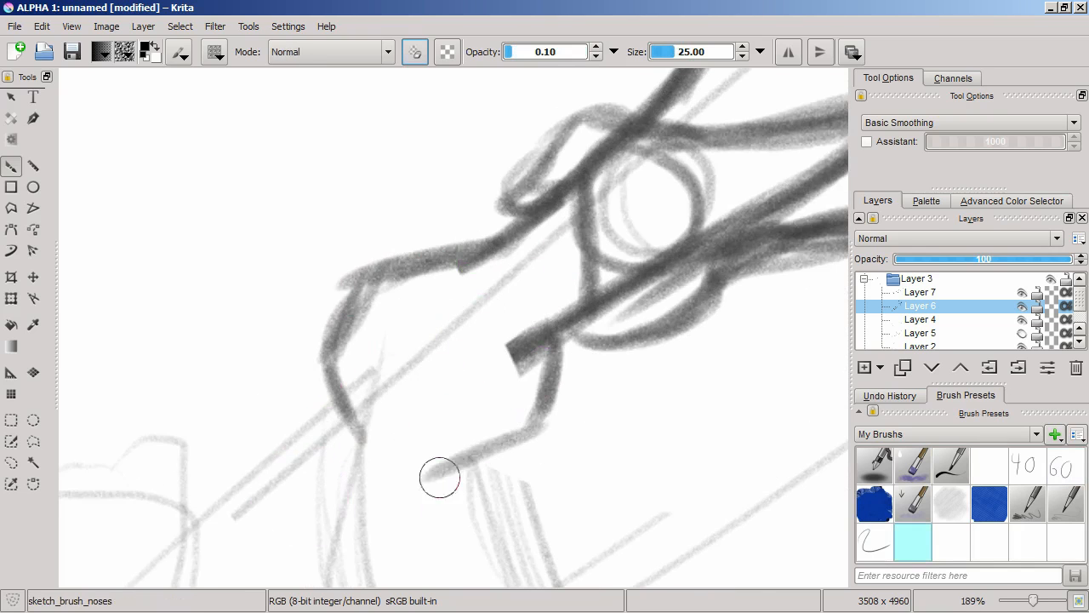
left_click(1066, 466)
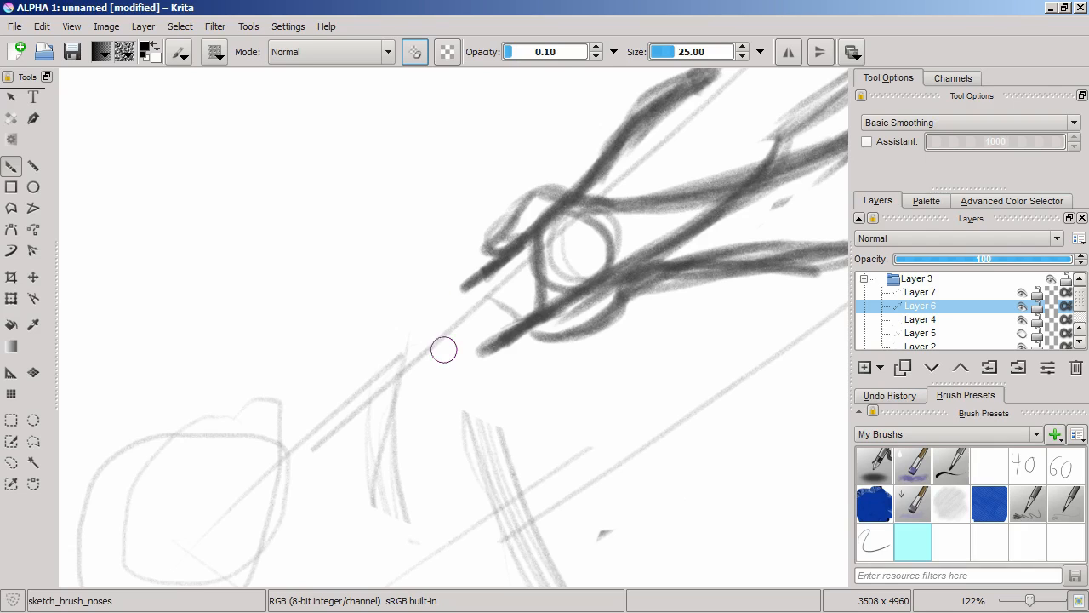
mouse_move(492, 351)
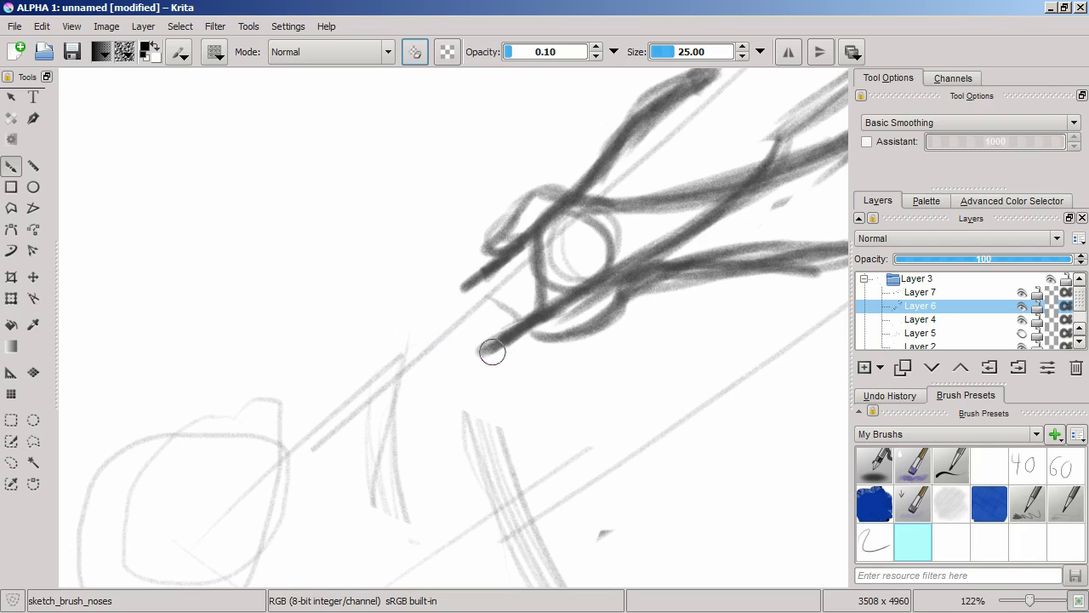
left_click_drag(492, 350, 368, 357)
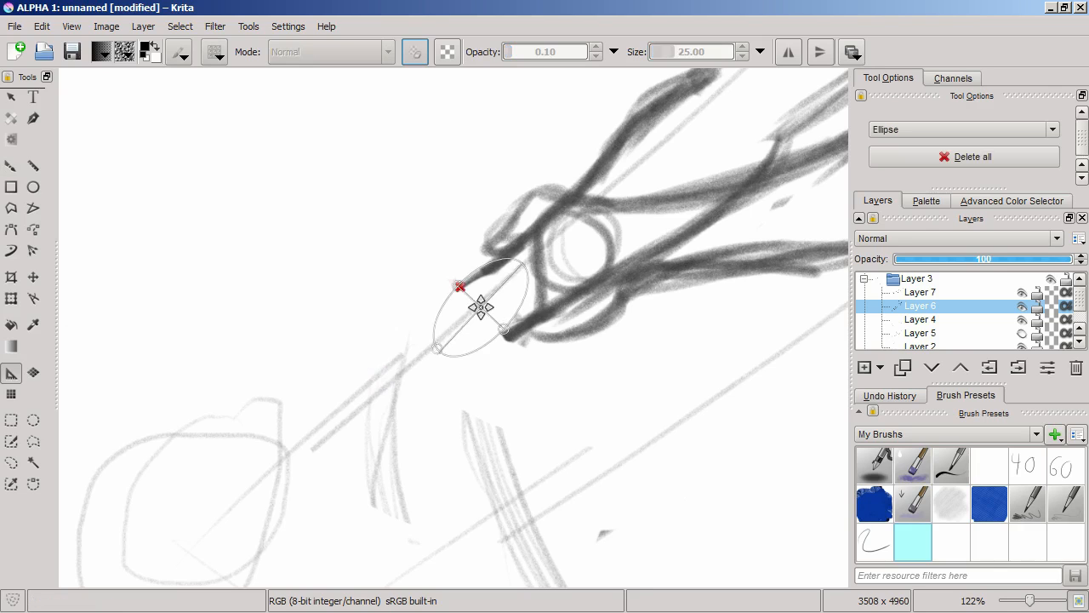
Delete the ellipse assistant over the hand and set the assistant type to Perspective
left_click(963, 129)
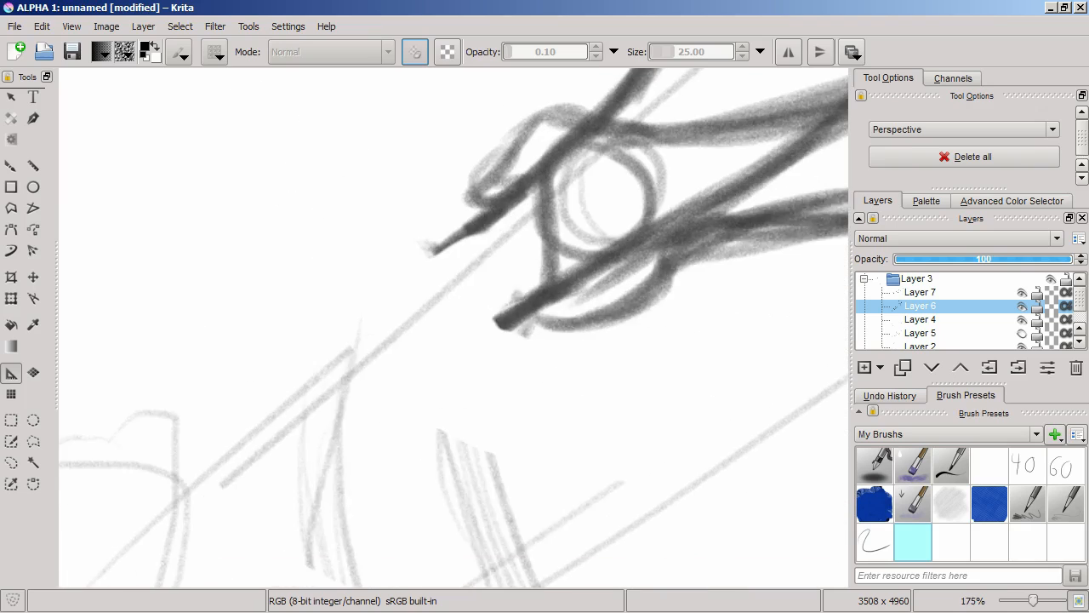
left_click(422, 280)
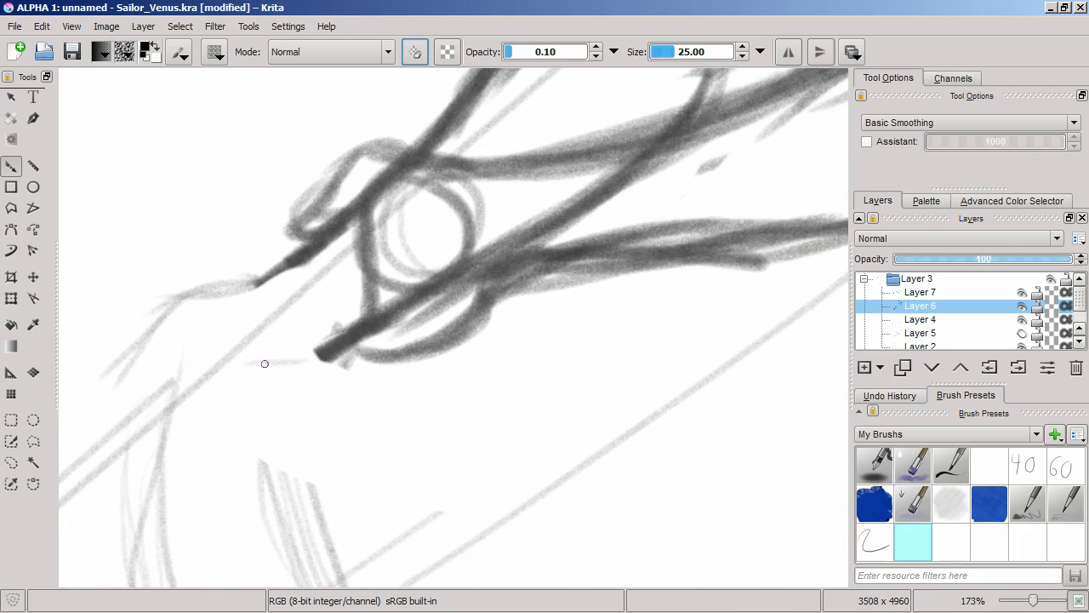
Darken the contour along the bent leg and refine the foot and ankle outline
left_click_drag(266, 364, 198, 436)
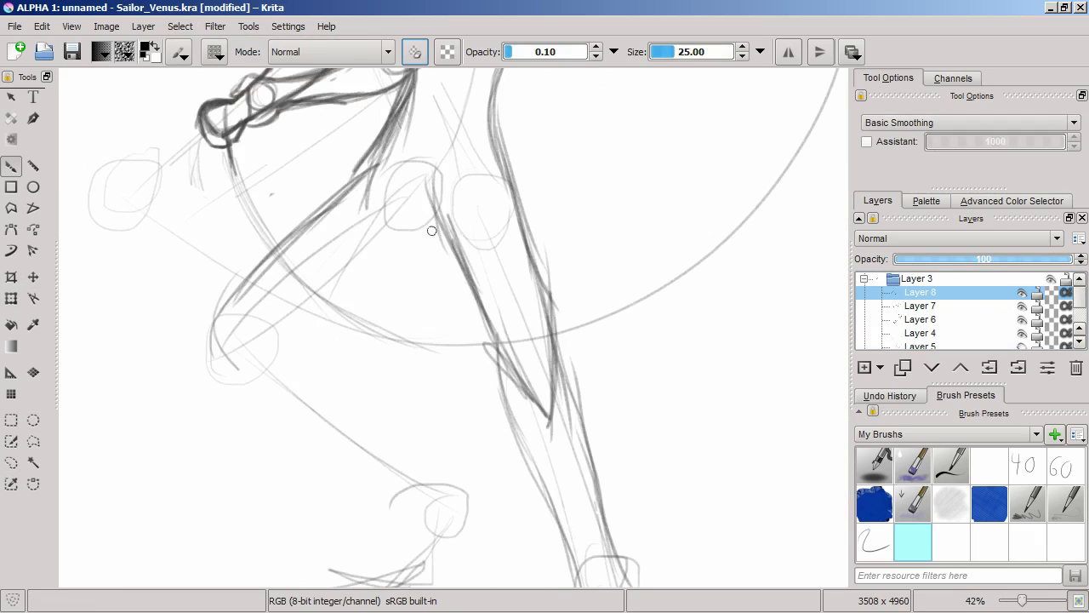
scroll("down", 3)
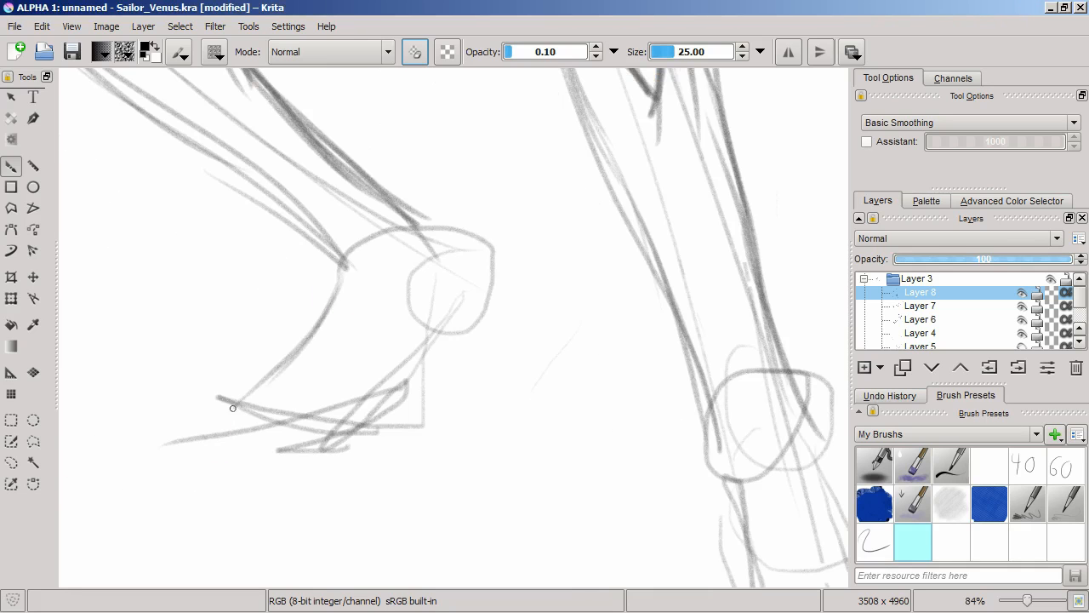
left_click_drag(231, 408, 422, 395)
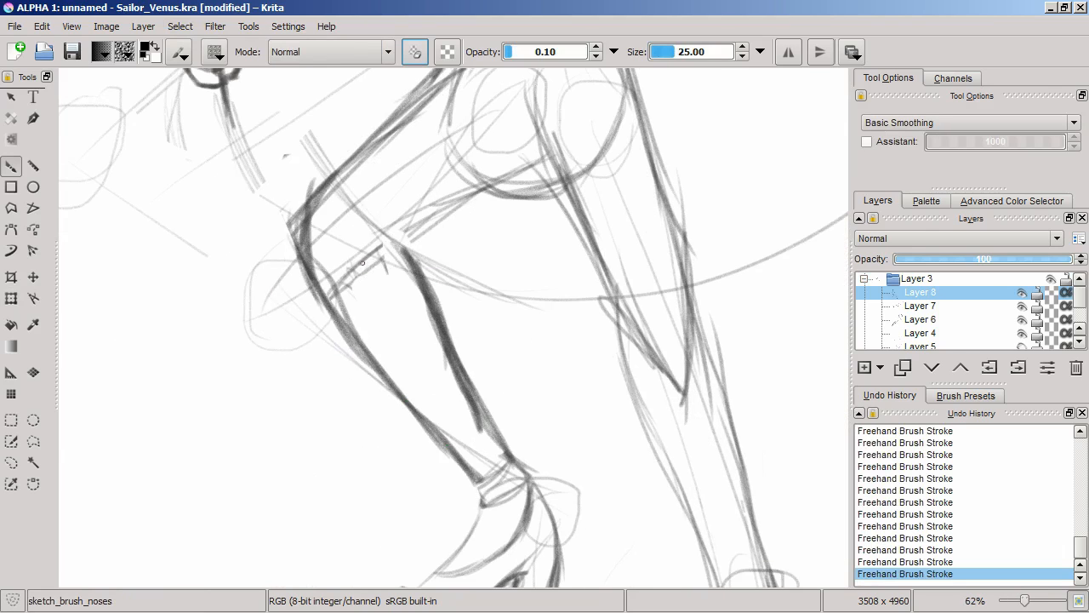
scroll("down", 3)
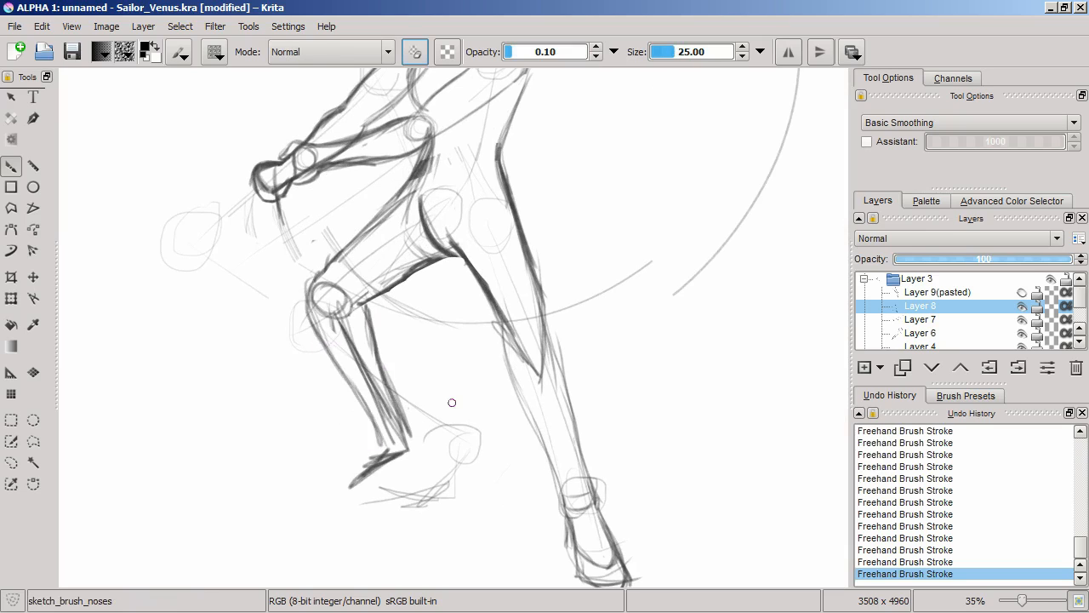
Transform the pasted lower-leg layer, shifting it into place on the figure
left_click(10, 300)
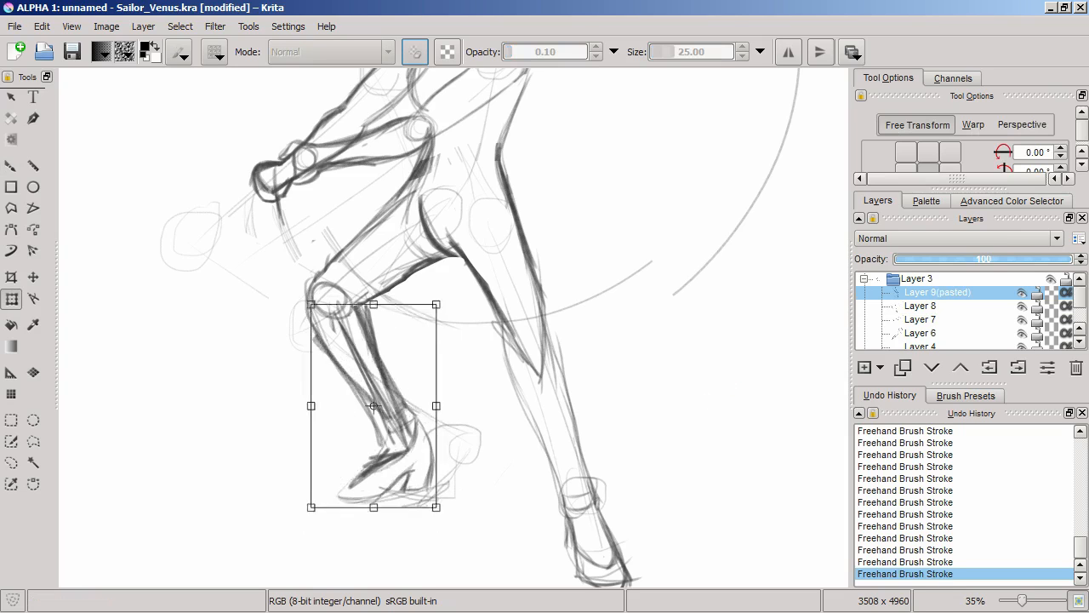
left_click_drag(372, 405, 367, 415)
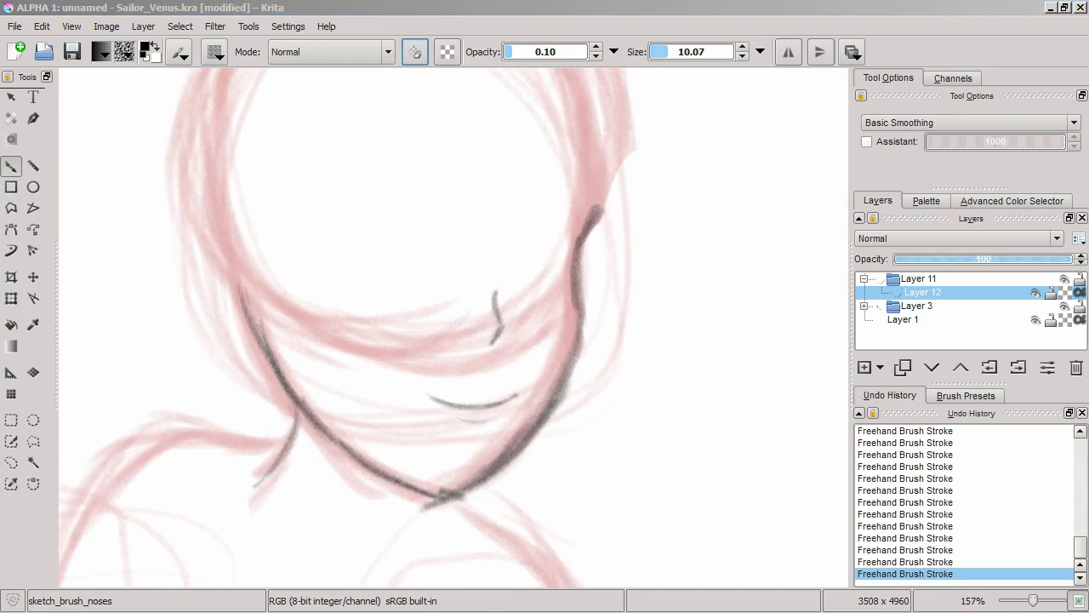
Add a new layer and draw the first dark hair strand line beside the face
left_click(902, 367)
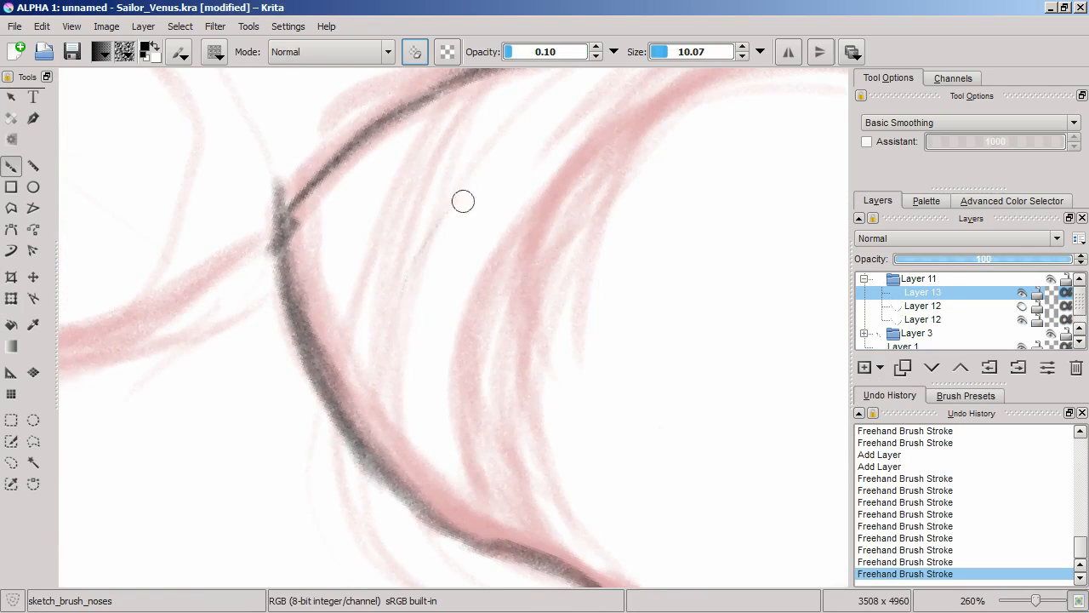
left_click_drag(463, 204, 395, 349)
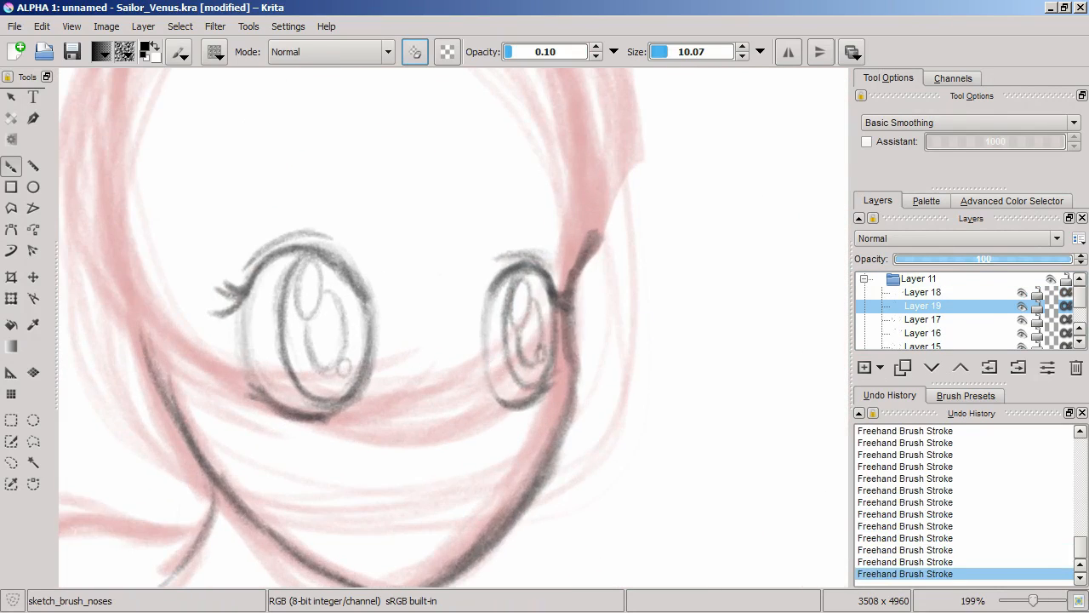
Erase and rework the small mouth line beneath the eyes
left_click(863, 367)
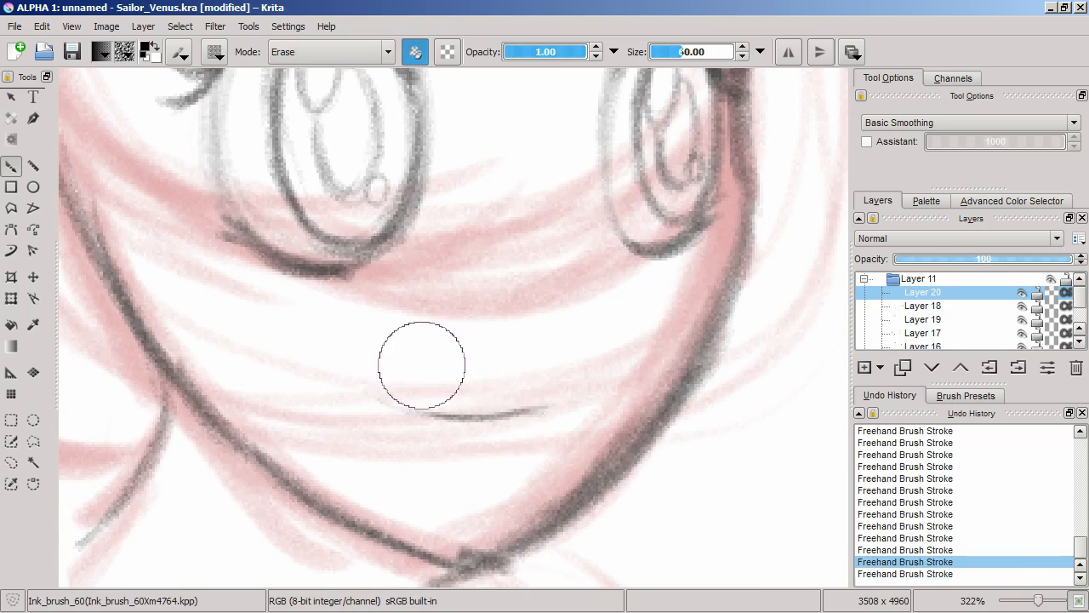
left_click_drag(422, 364, 432, 355)
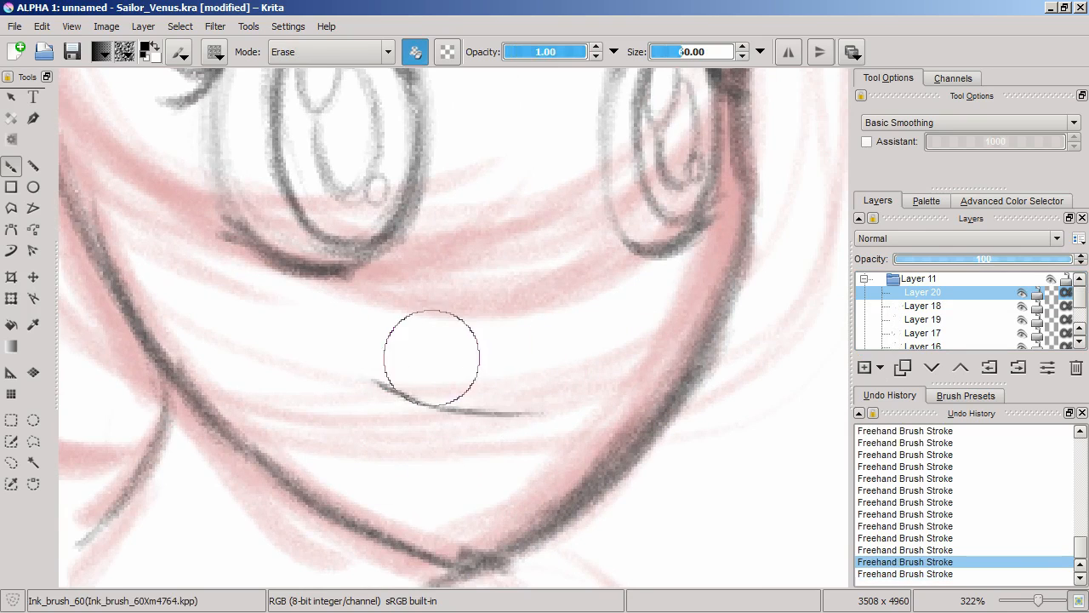
left_click_drag(366, 391, 528, 408)
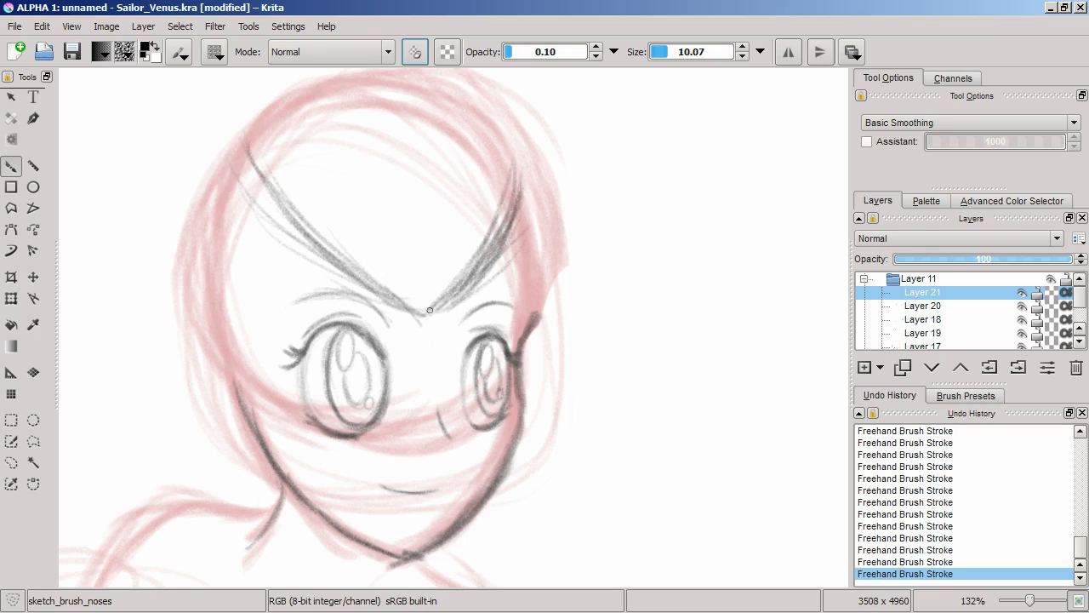
Add a dark bang stroke over the forehead and sketch the tiara with its central gem
left_click_drag(429, 310, 473, 239)
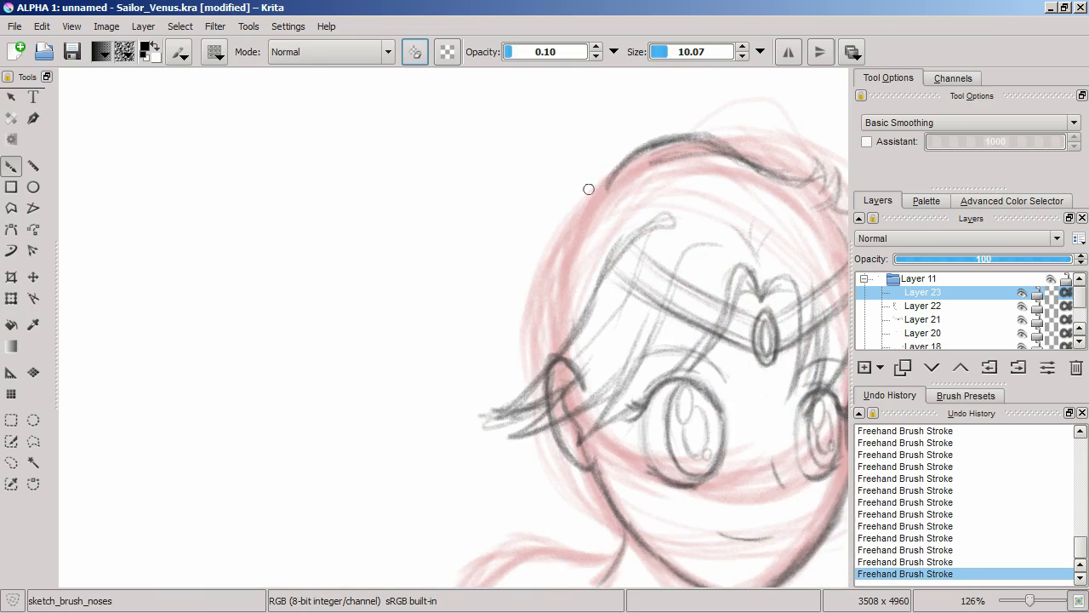
left_click_drag(589, 189, 528, 338)
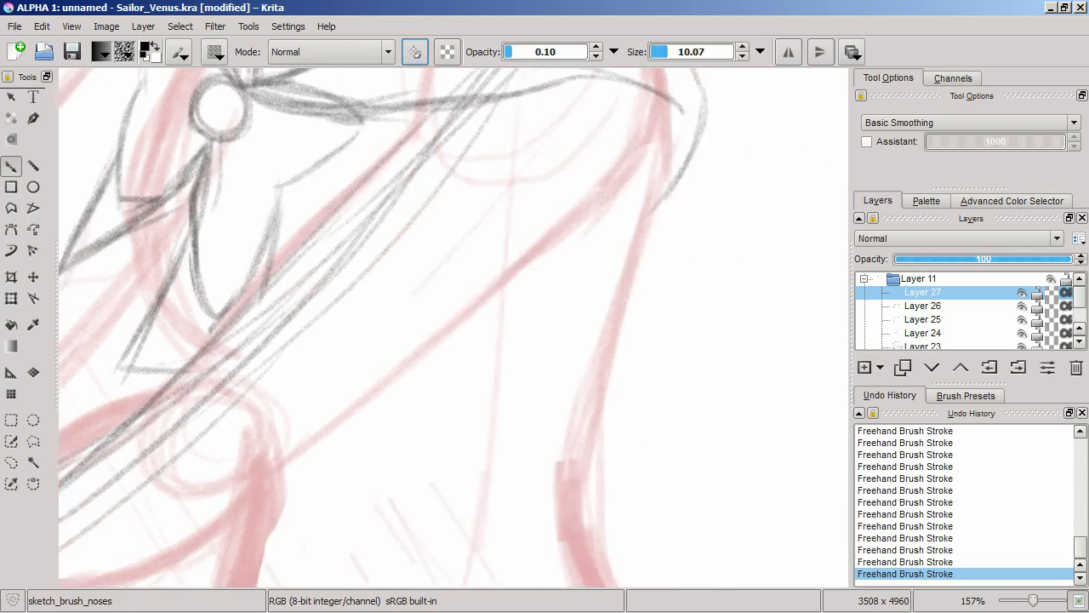
scroll("down", 3)
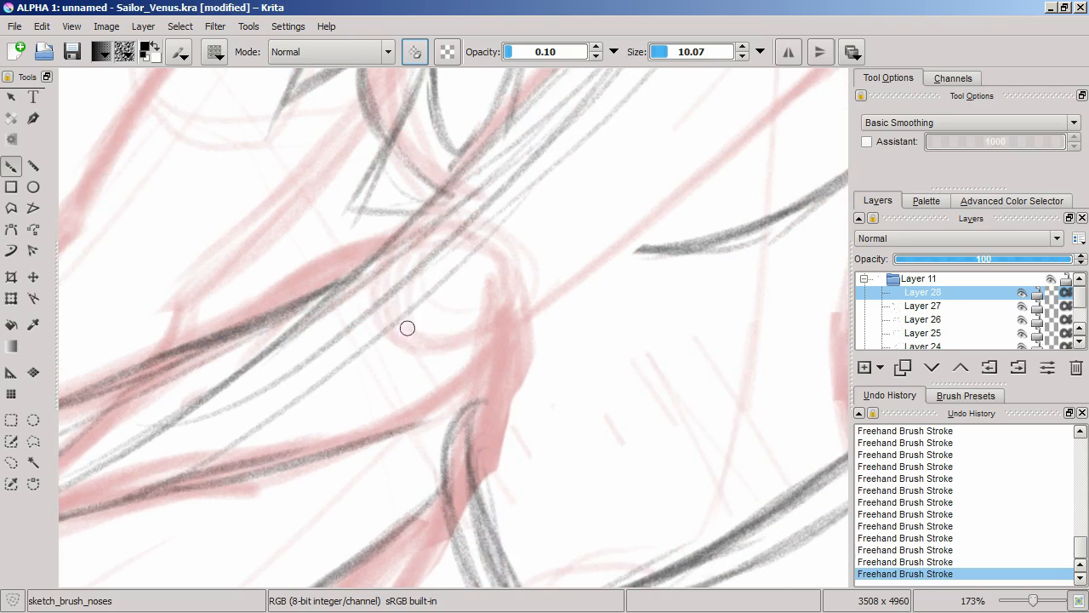
Draw a soft gray pencil stroke refining one of the long hair strands
left_click_drag(407, 329, 466, 394)
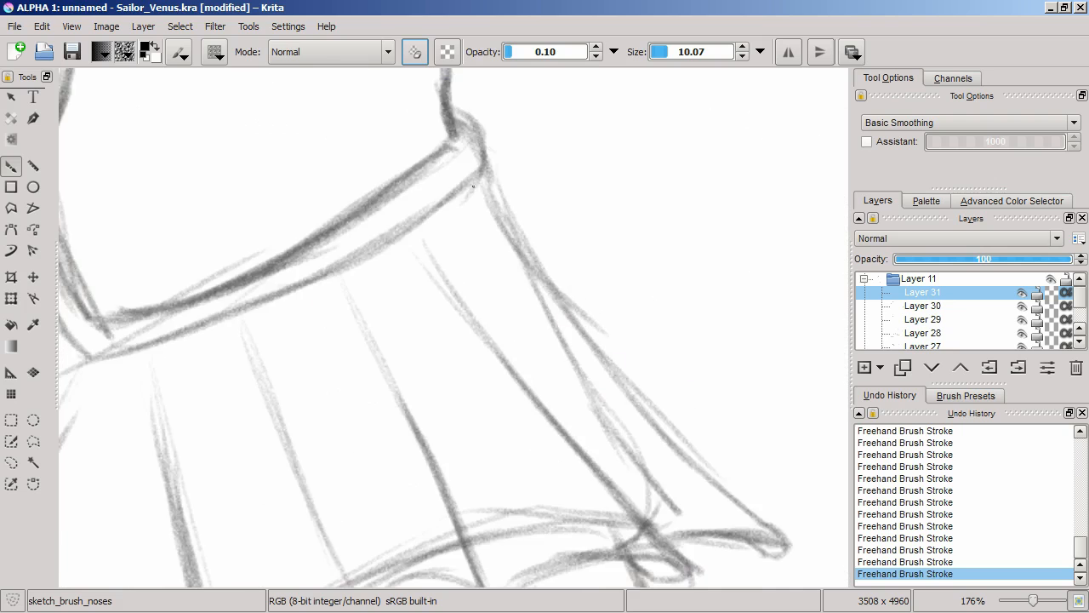
Scroll the canvas down to the skirt area for sketching the waistband and pleats
scroll("down", 3)
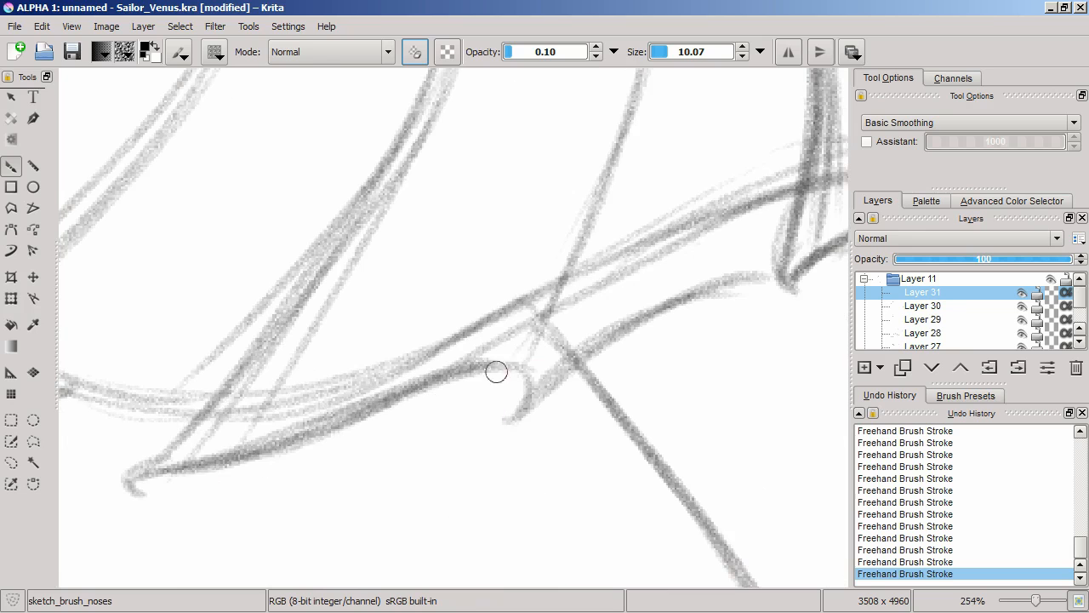
scroll("down", 3)
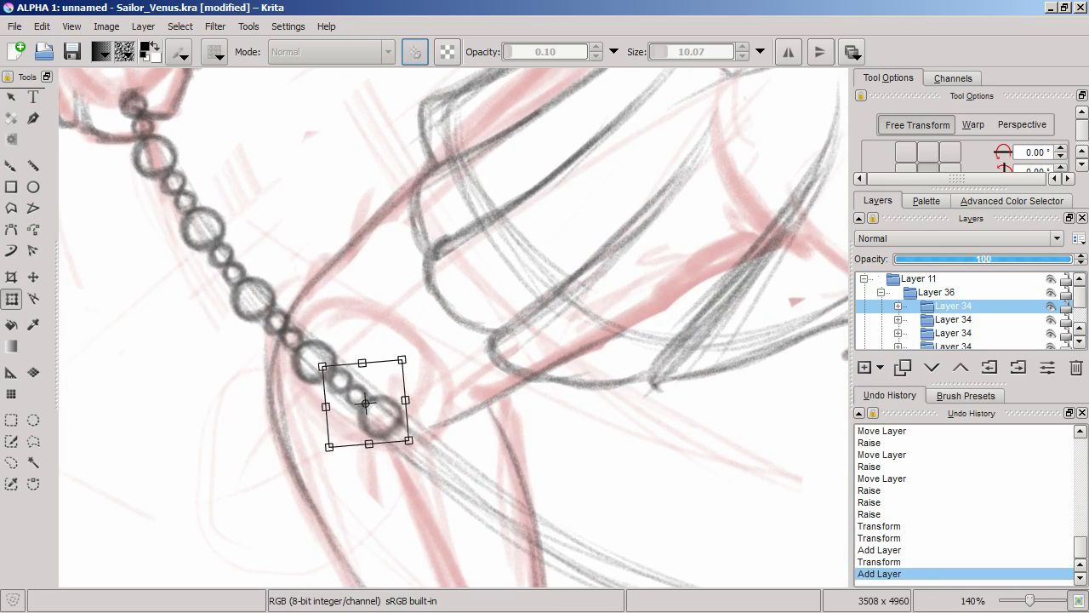
Move the copied bead circle into place further along the chain
left_click_drag(364, 401, 429, 462)
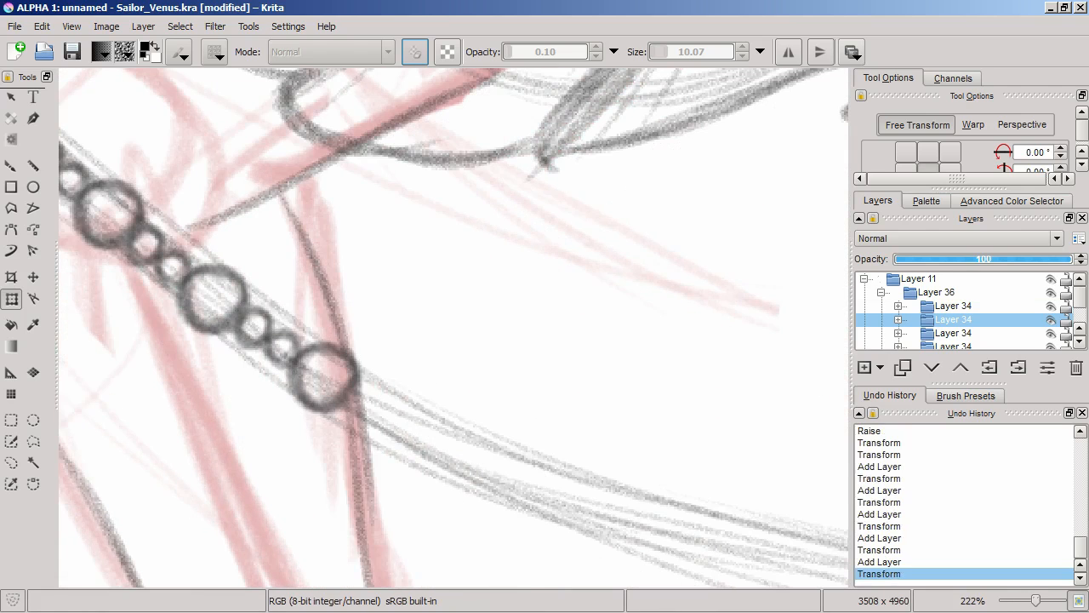
left_click(287, 25)
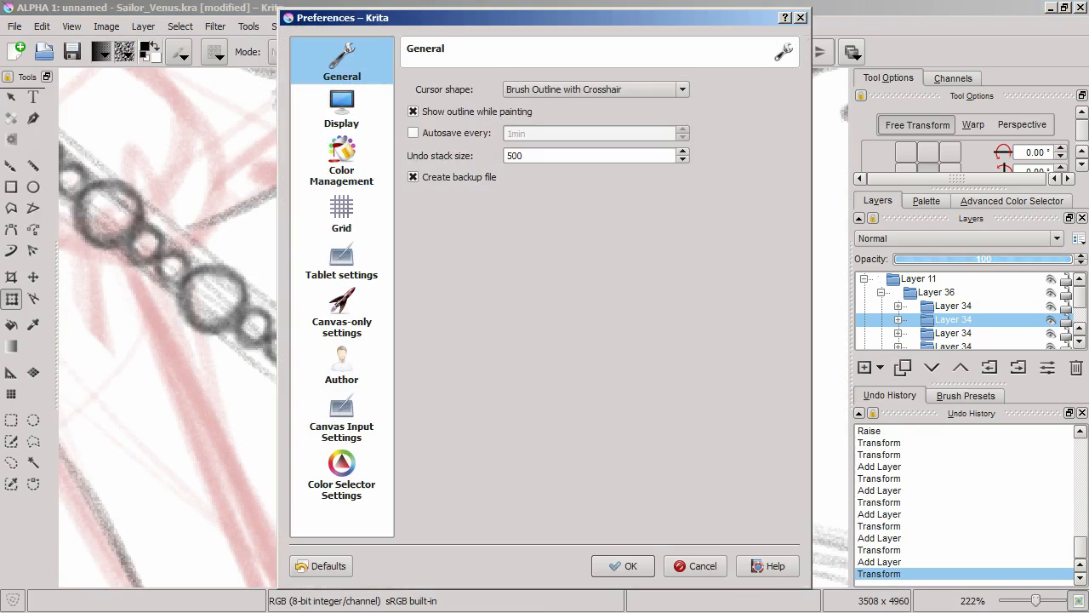
left_click(340, 417)
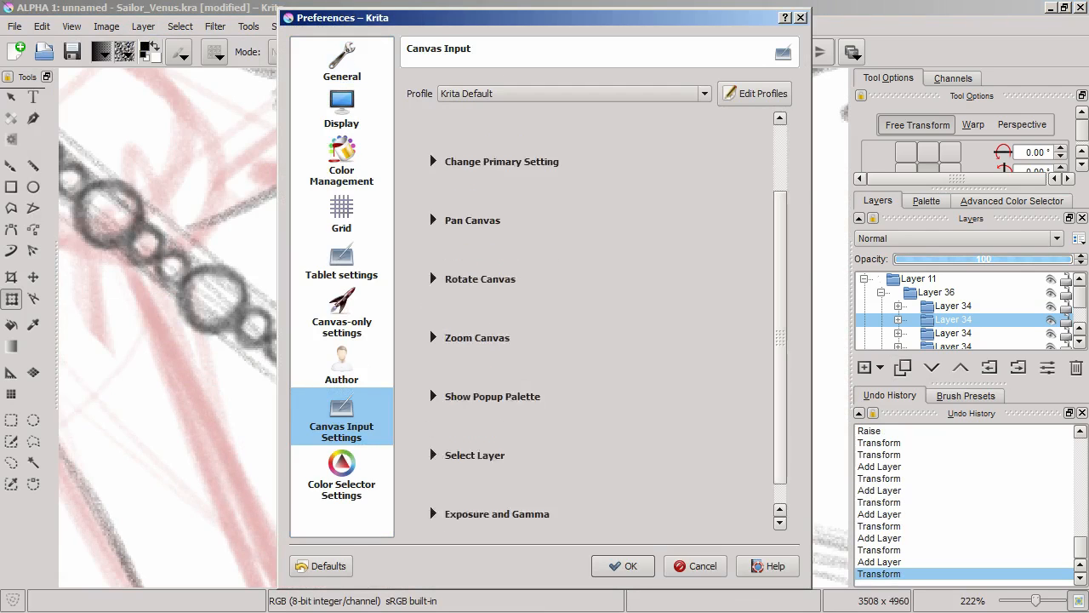
left_click(341, 59)
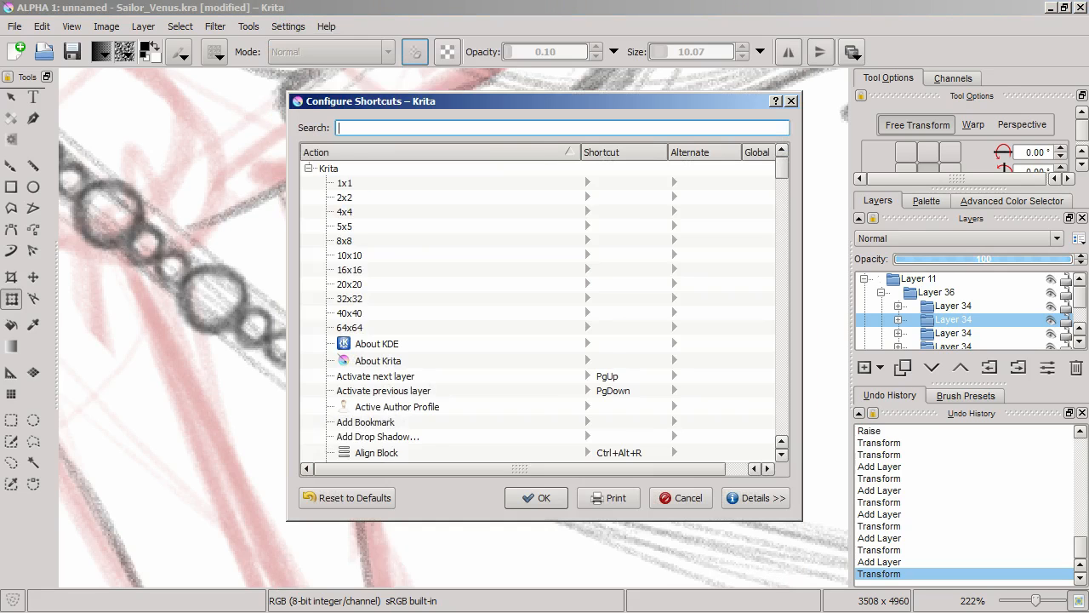
left_click(687, 497)
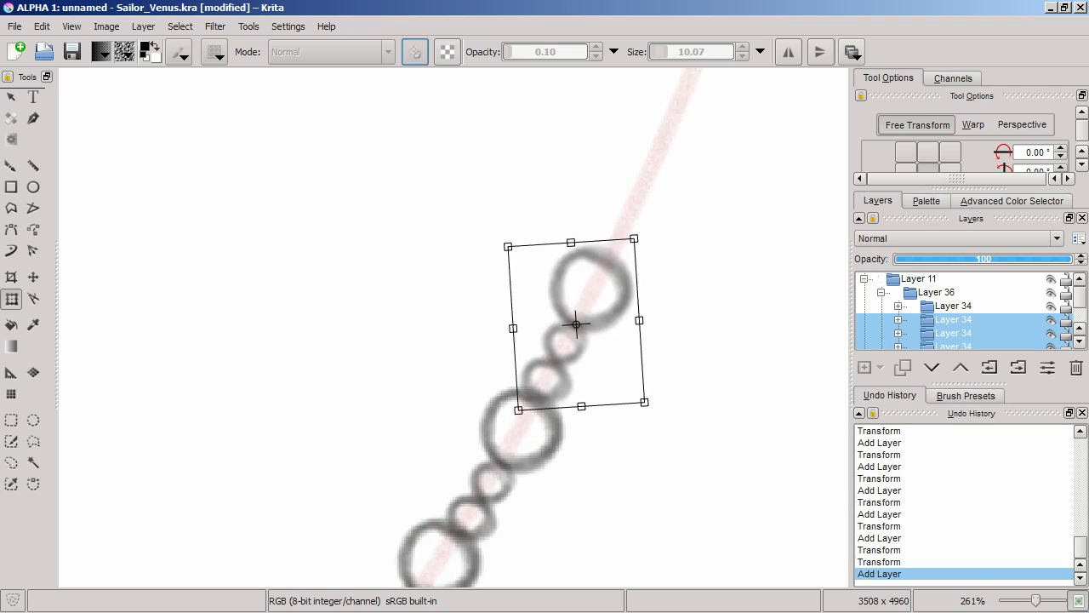
Rotate and position the copied bead circle onto the pink guide line
left_click_drag(575, 323, 506, 436)
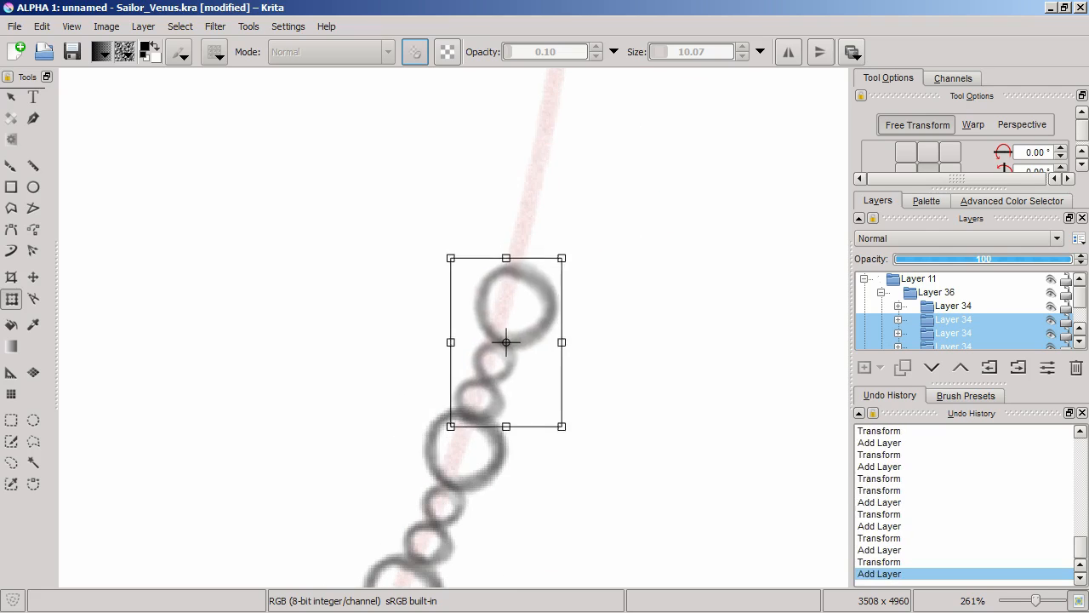
left_click_drag(507, 342, 463, 524)
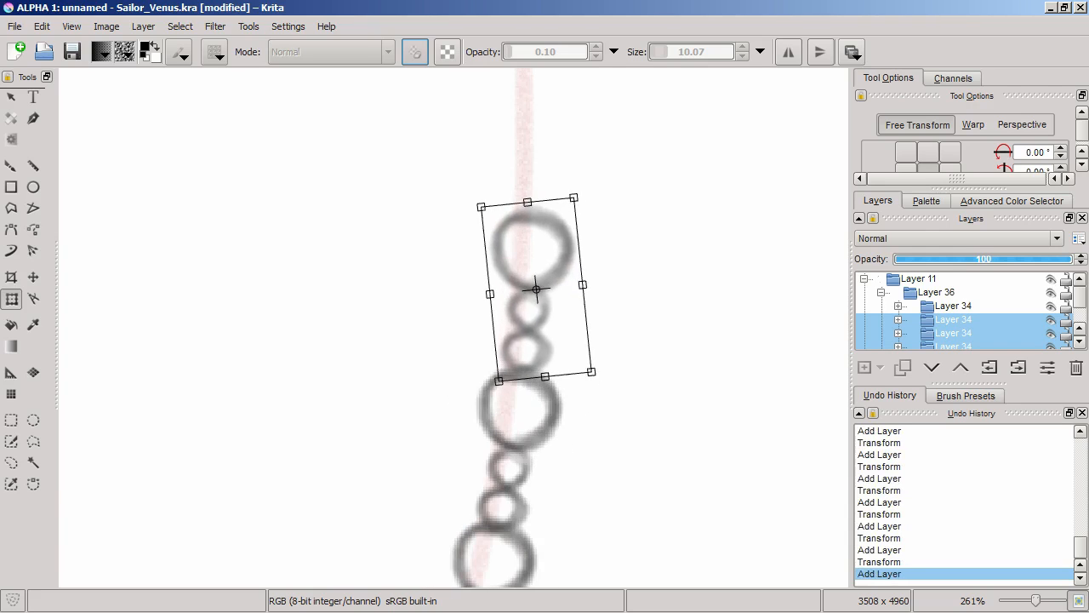
left_click_drag(536, 290, 536, 342)
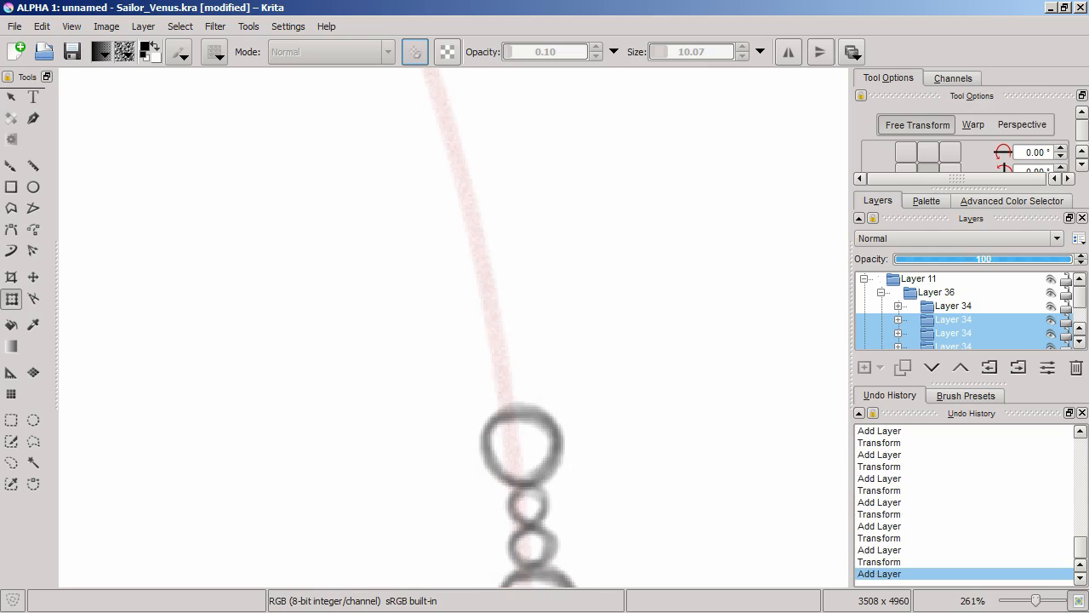
Duplicate the bead layer again to create the next bead copy
left_click(953, 320)
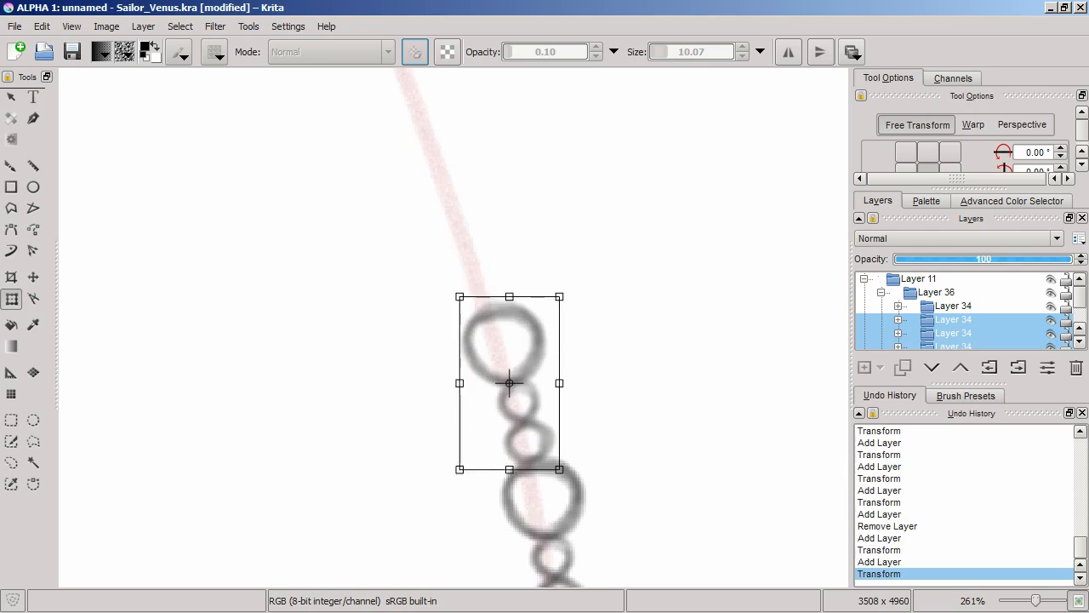
left_click(951, 320)
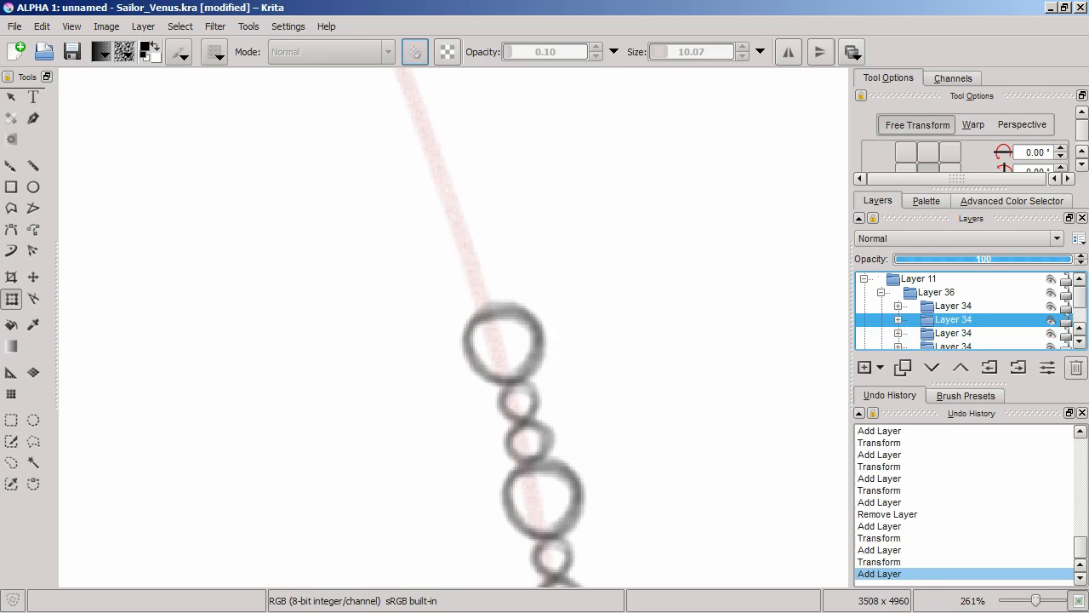